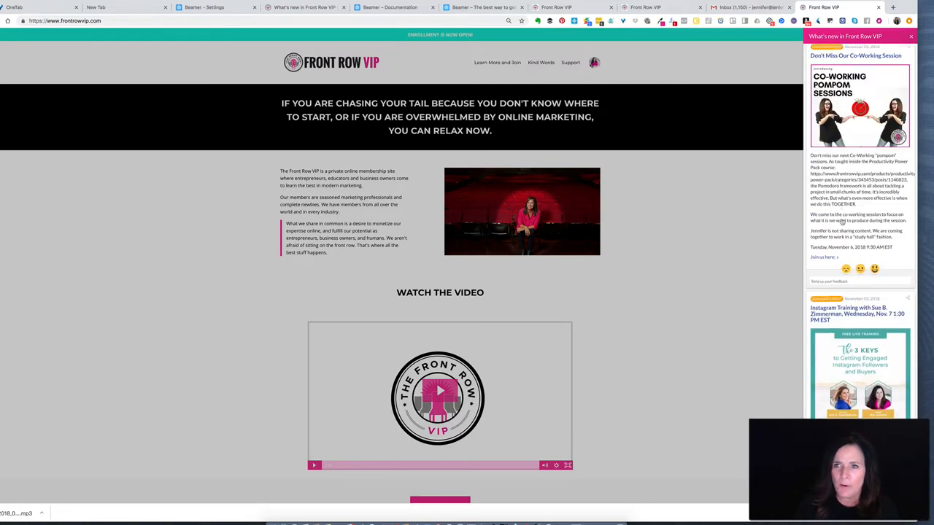
- Move down the Front Row VIP site to the course library with the What's new sidebar open
scroll(down, 3)
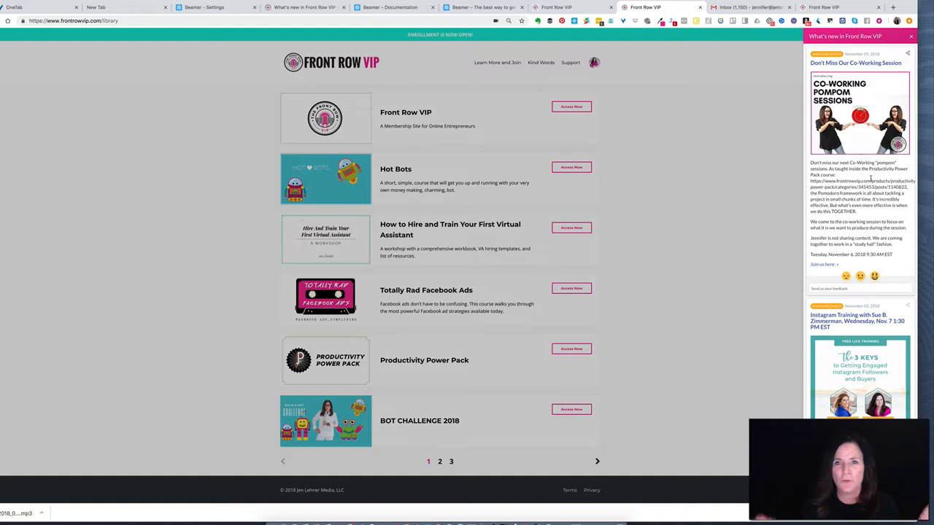
- Browse the sidebar's announcement posts, then bring up the Beamer dashboard post list for Front Row VIP
scroll(down, 3)
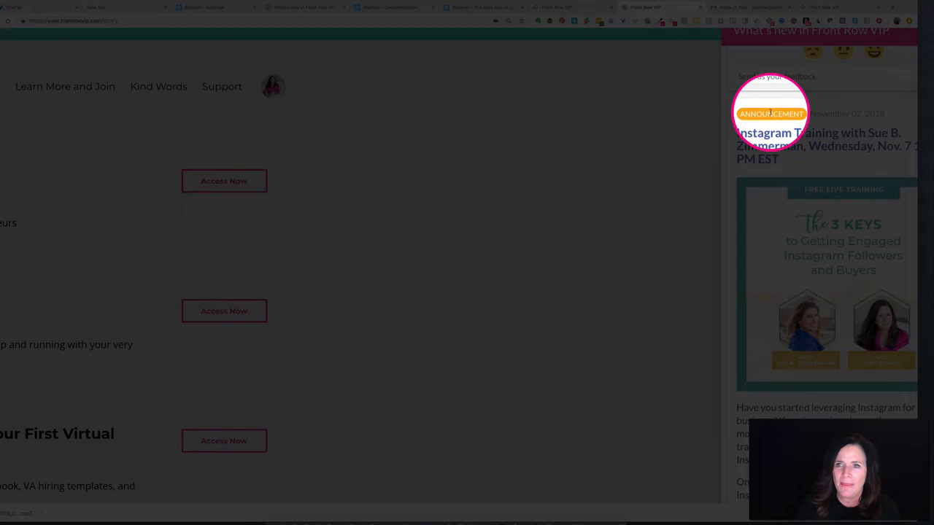
scroll(down, 3)
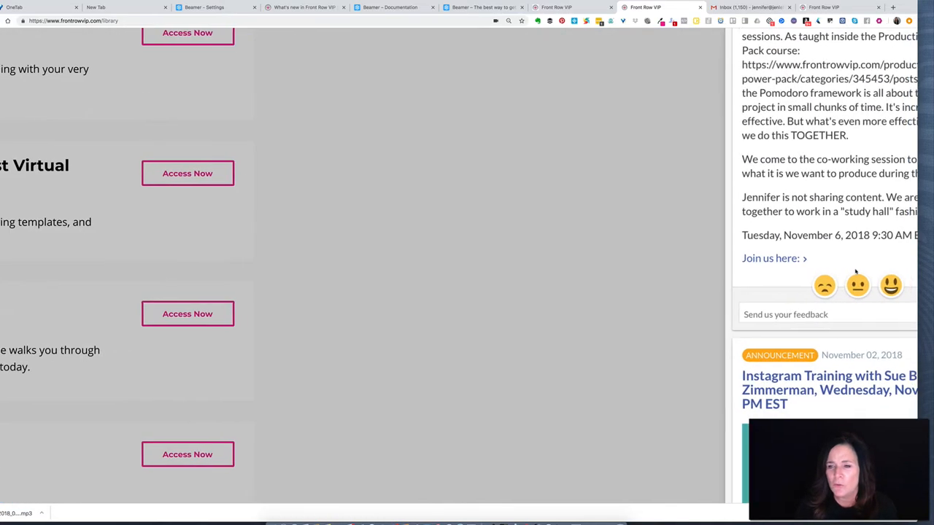
click(790, 286)
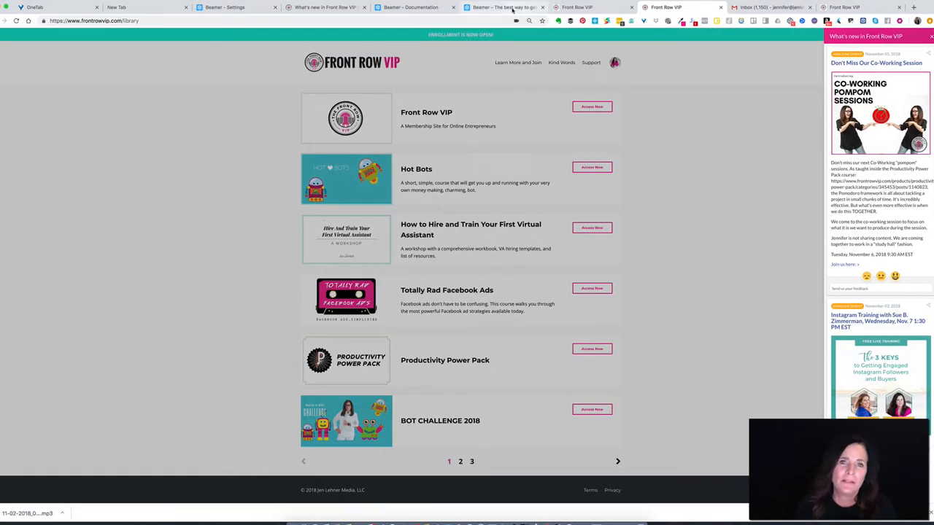
click(508, 7)
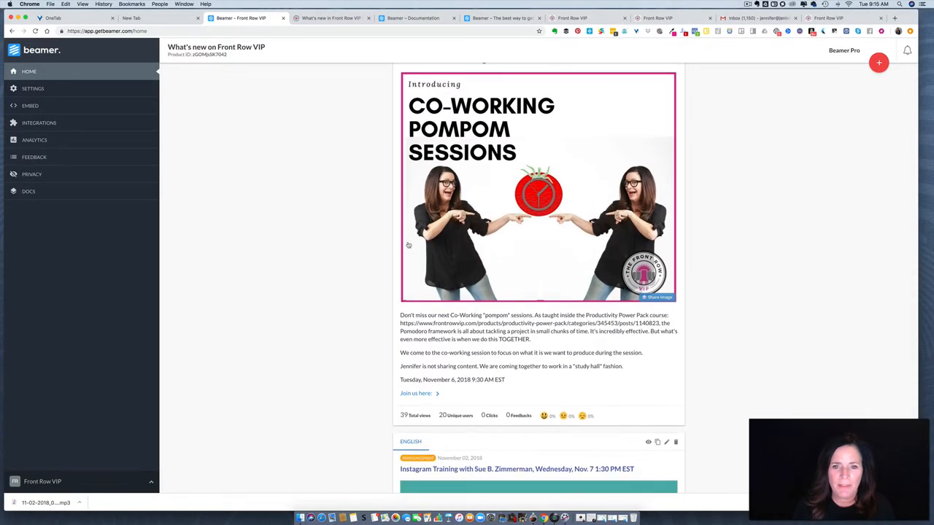
- Open the draft post 'This is a test' in the Beamer post editor
scroll(down, 3)
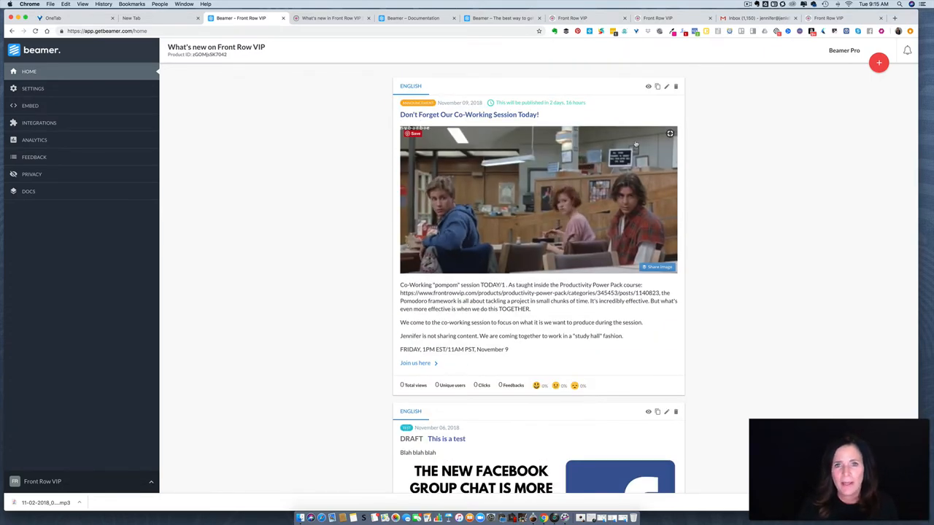
click(879, 63)
text(blahbl)
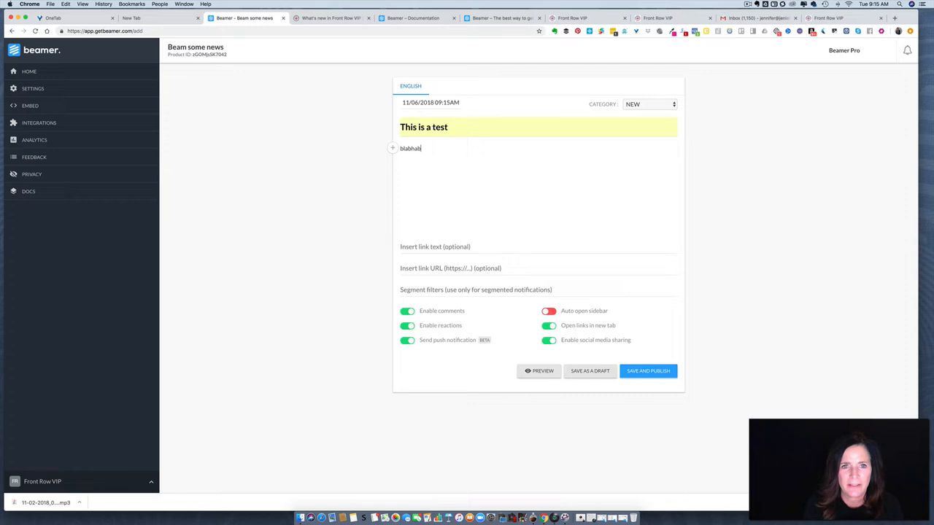
- Enter placeholder body text 'ahbhh' in the test post and show its category choices
text(ahbhh)
click(539, 247)
text(http:jenlehner.com)
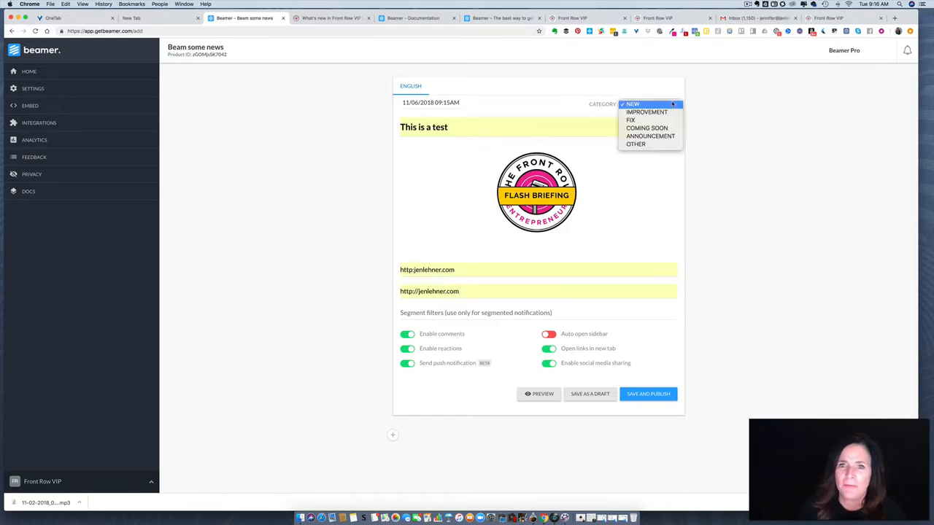
- Keep the test post's category as New, closing the category choices
click(646, 111)
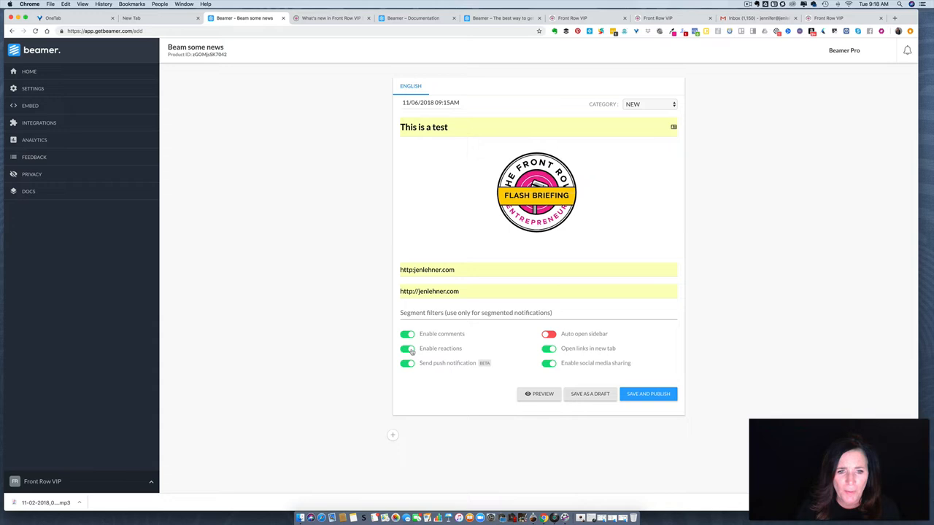
mouse_move(406, 349)
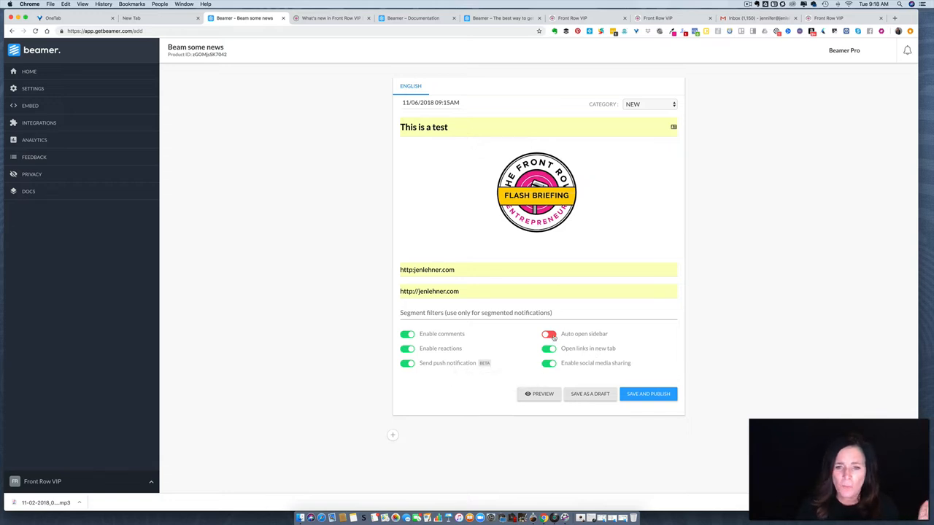
- Enable Auto open sidebar for all users on the test post, save it and return to the post list
click(549, 333)
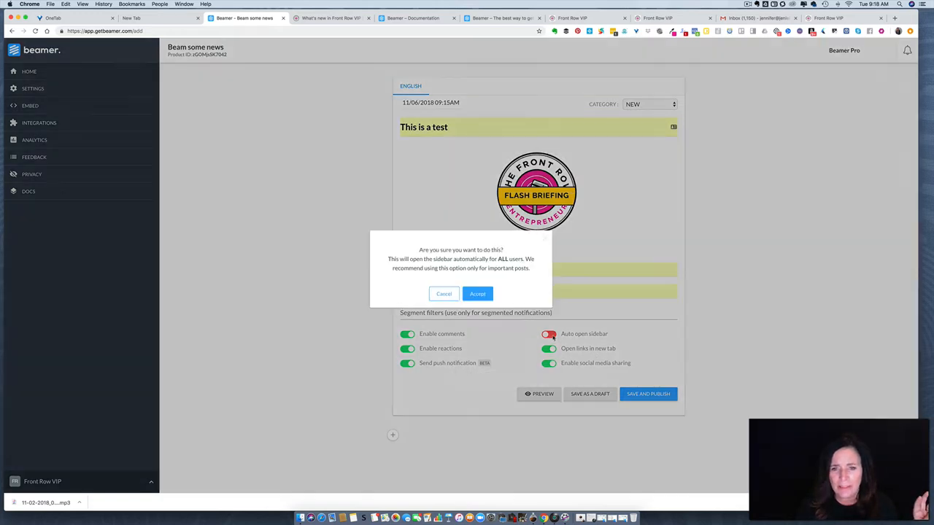
click(477, 293)
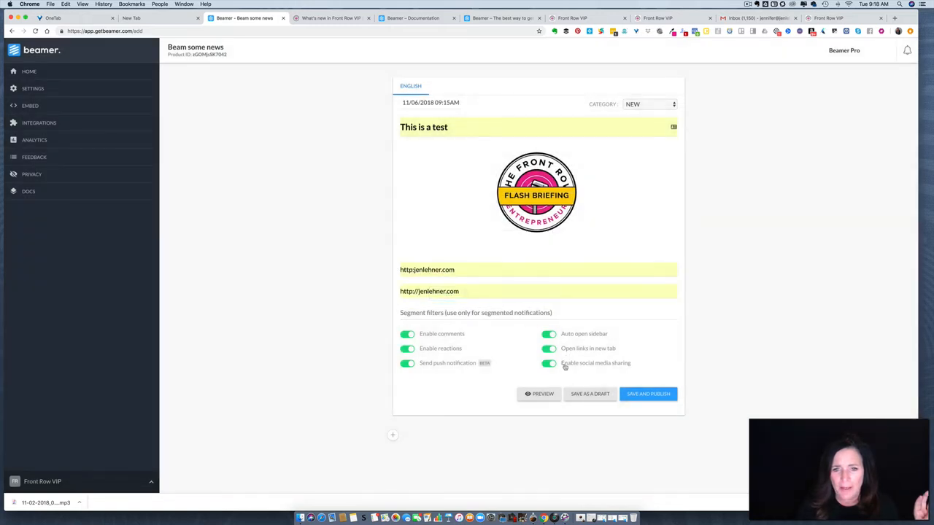
mouse_move(560, 341)
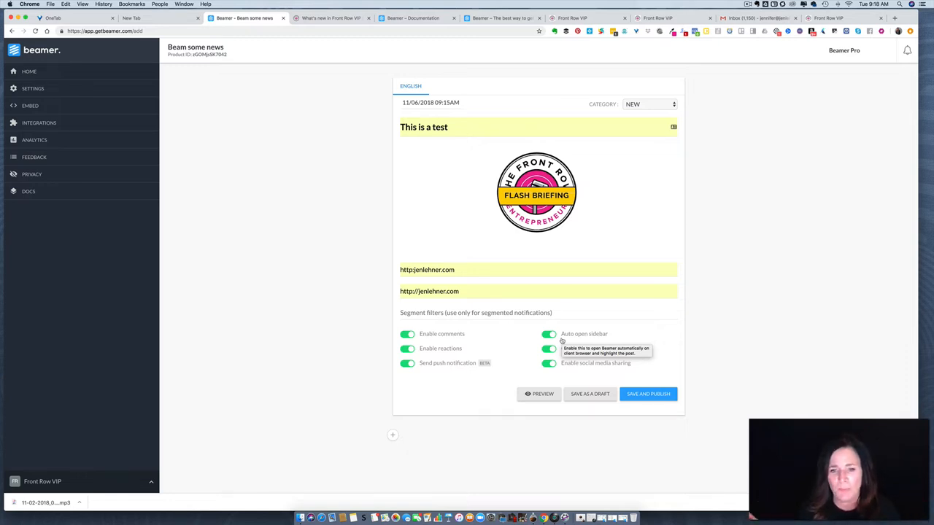
mouse_move(648, 337)
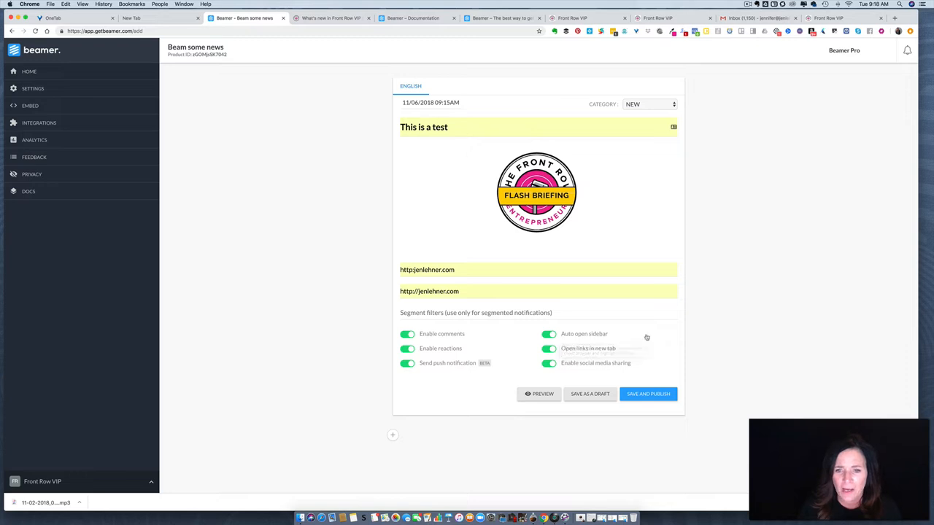
mouse_move(646, 336)
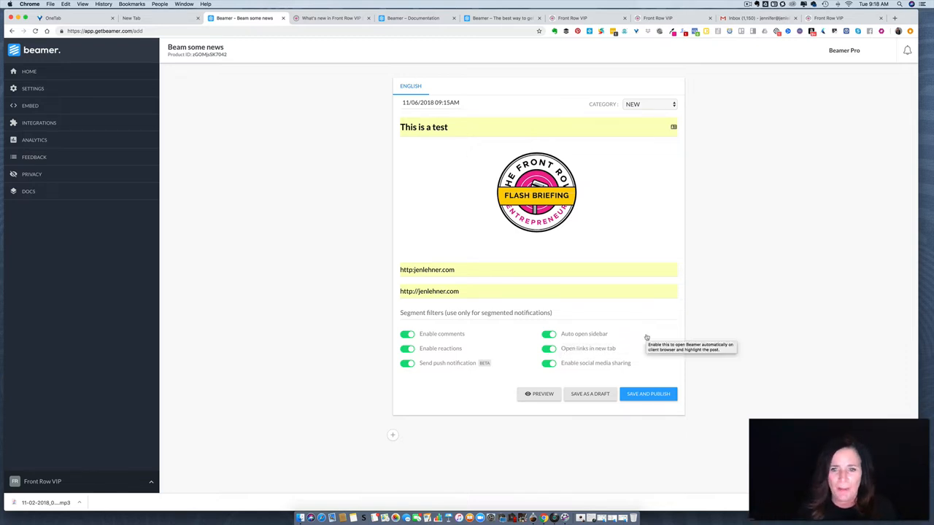
click(647, 394)
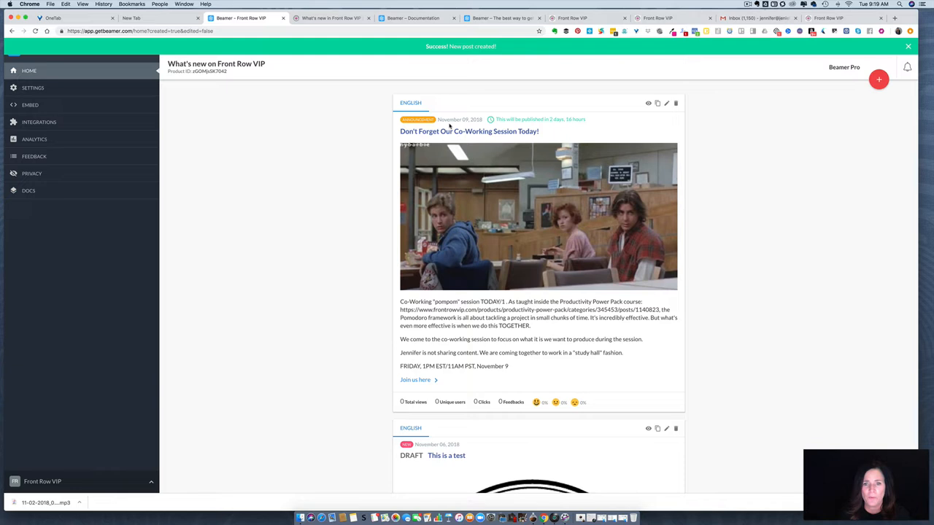
mouse_move(456, 119)
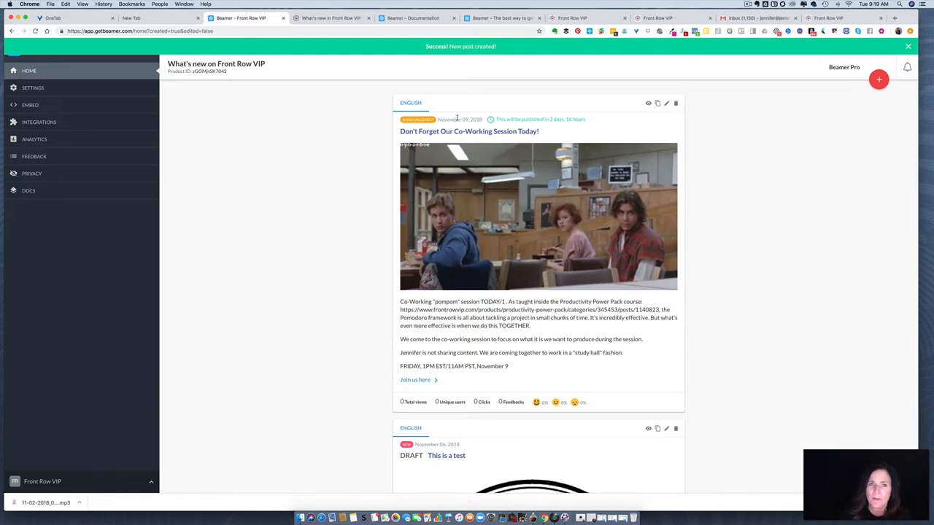
scroll(down, 3)
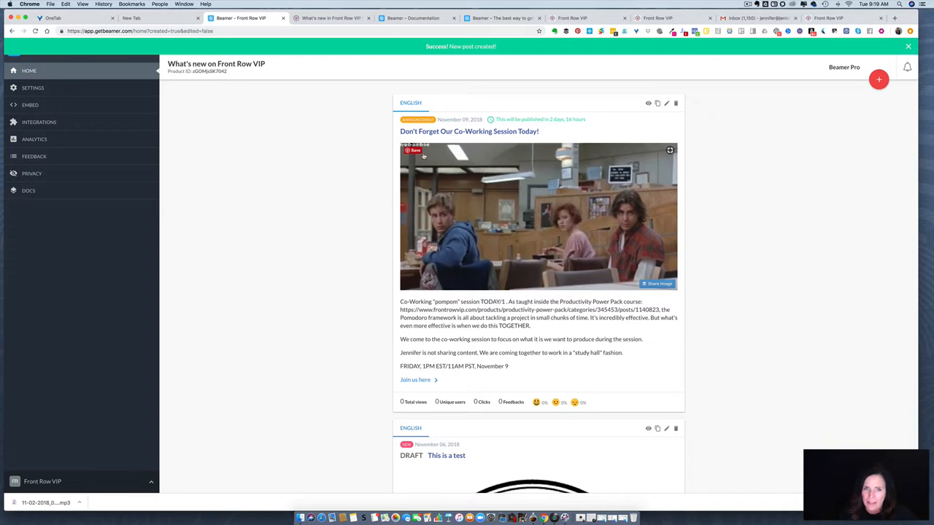
mouse_move(528, 220)
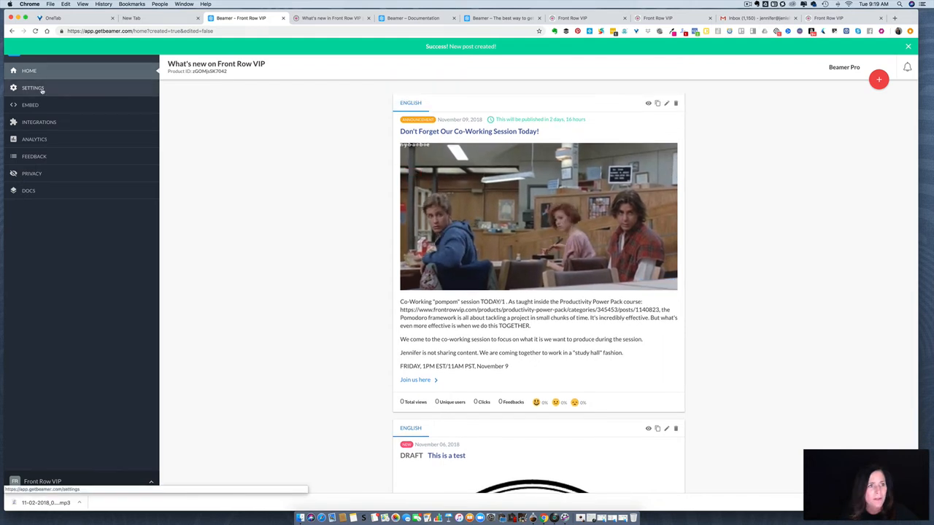
- Bring up the General settings showing Front Row VIP's site name, URL and standalone news page address
click(32, 89)
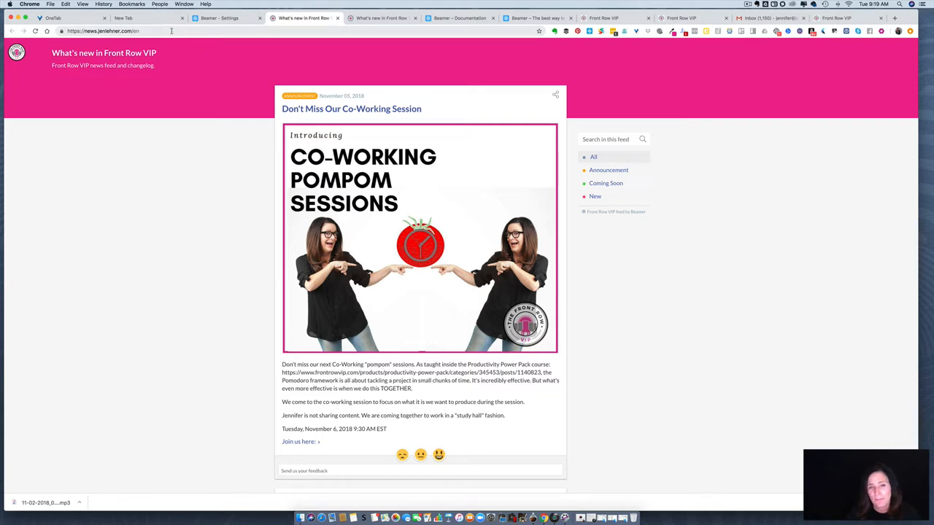
mouse_move(184, 73)
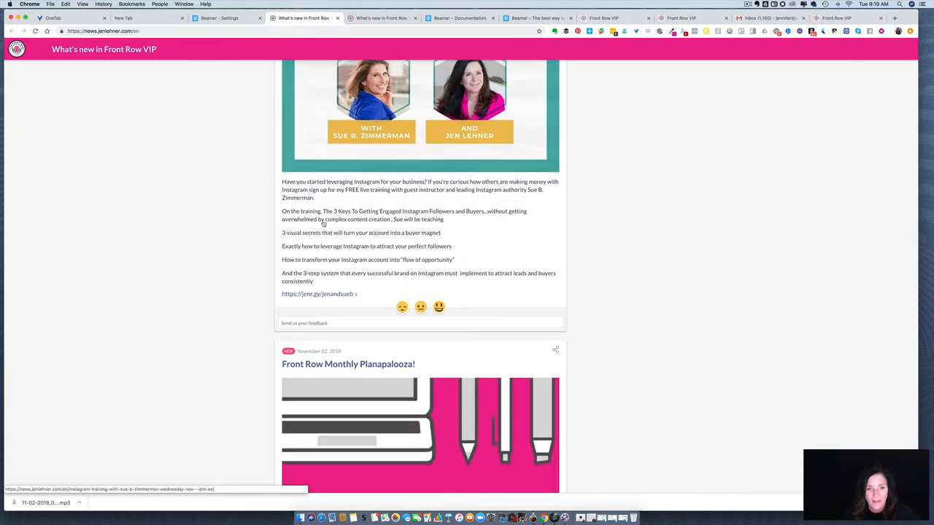
scroll(up, 3)
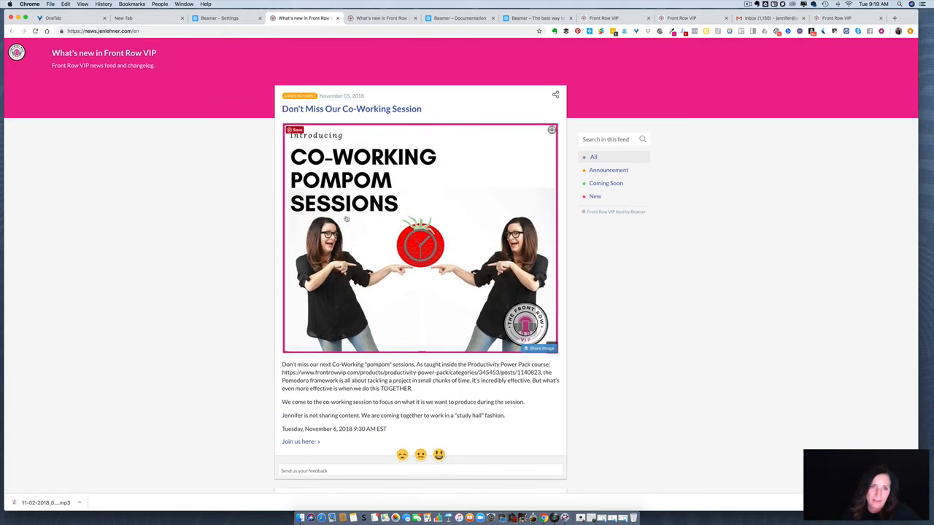
click(219, 17)
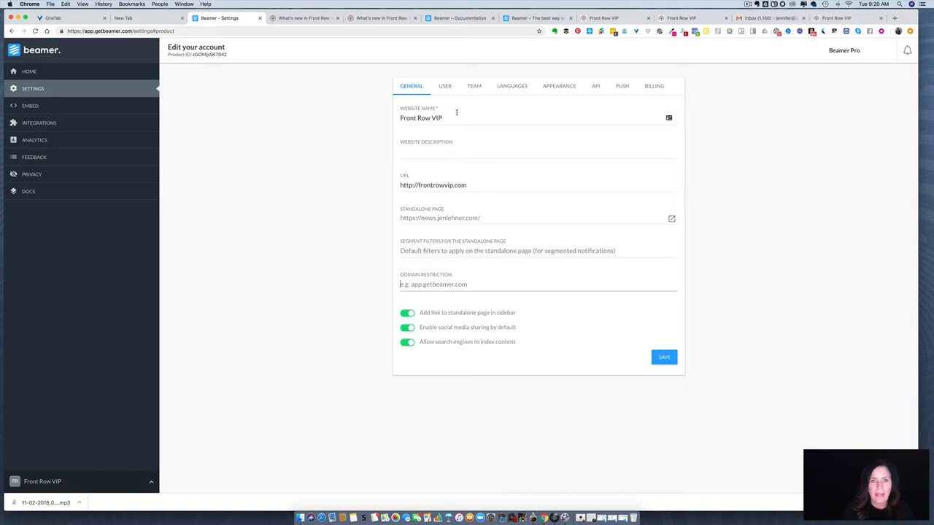
- Review the User profile settings, then the Team settings listing one administrator and available roles
click(444, 84)
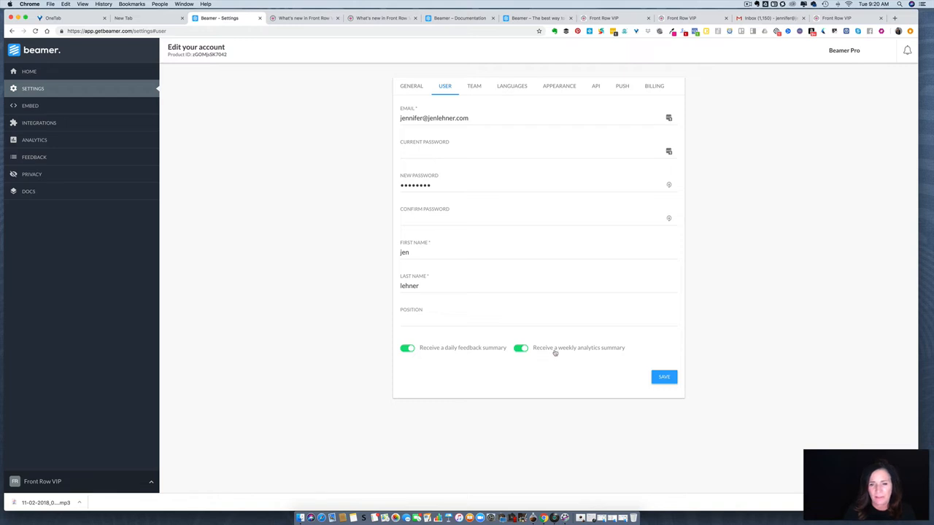
mouse_move(508, 248)
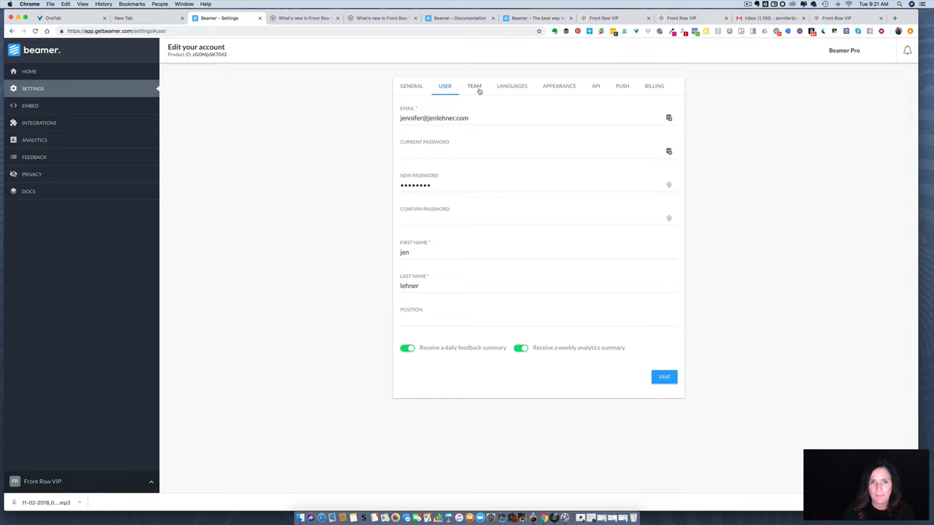
click(474, 86)
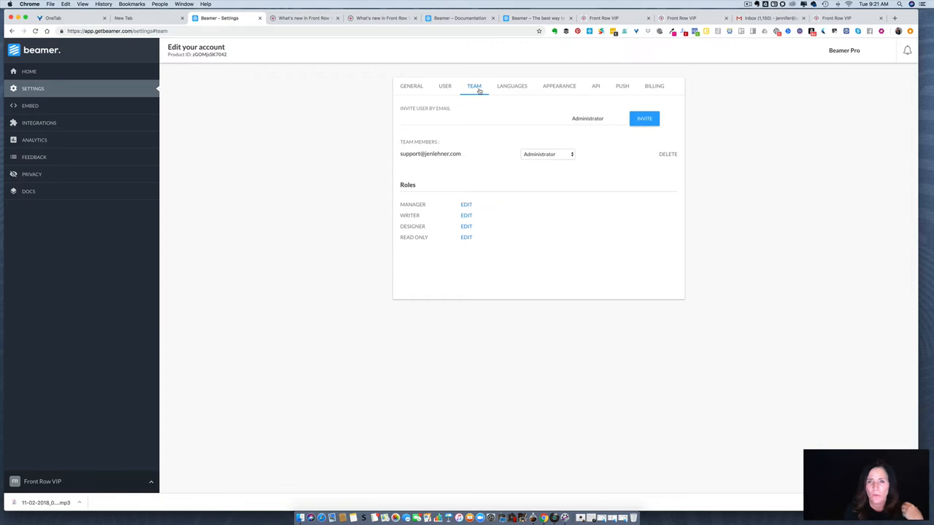
mouse_move(453, 124)
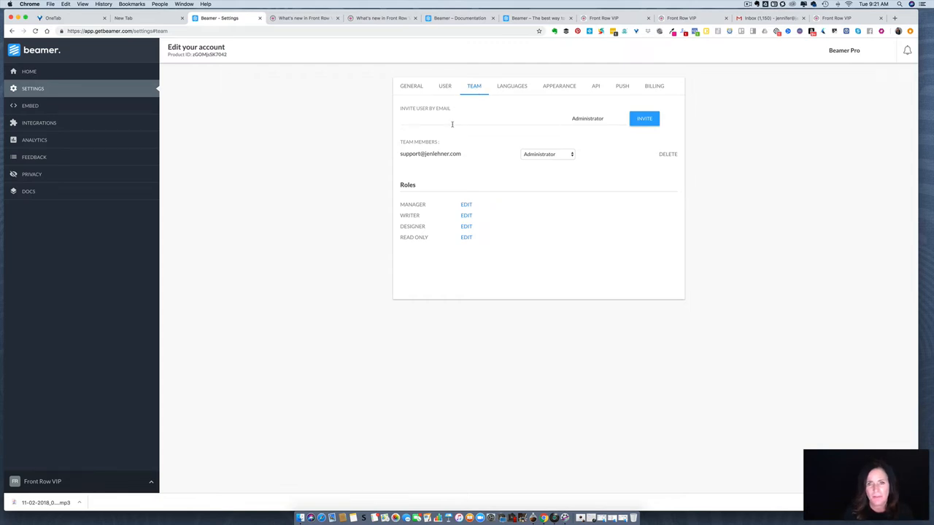
- Browse the Languages settings and their translation entries
click(511, 85)
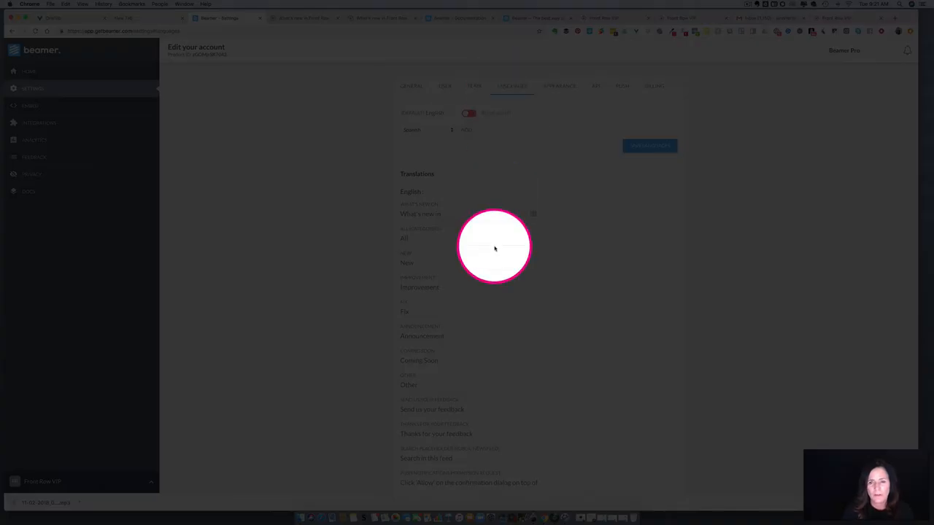
scroll(down, 3)
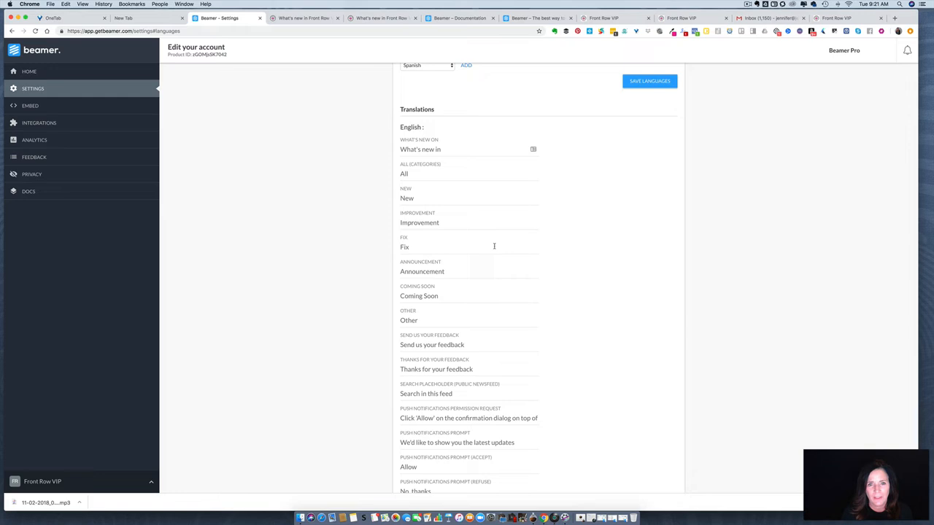
scroll(down, 3)
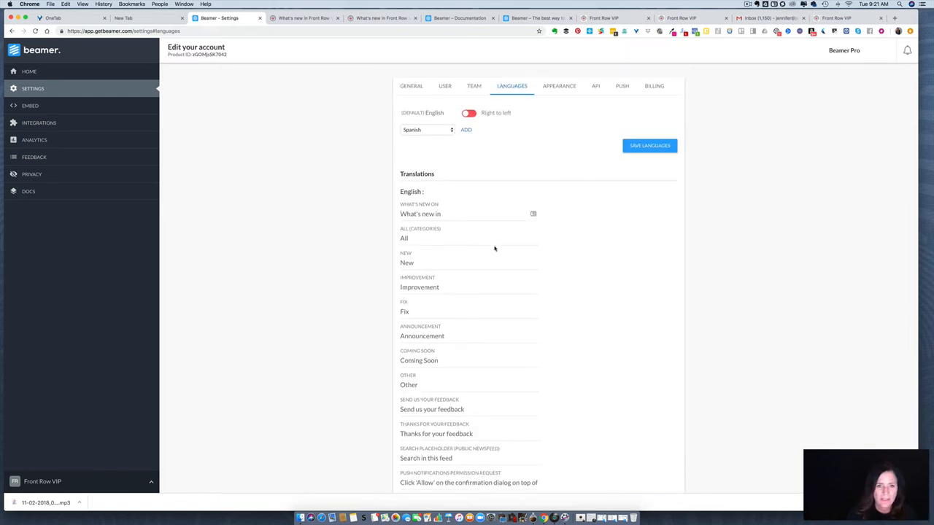
scroll(down, 3)
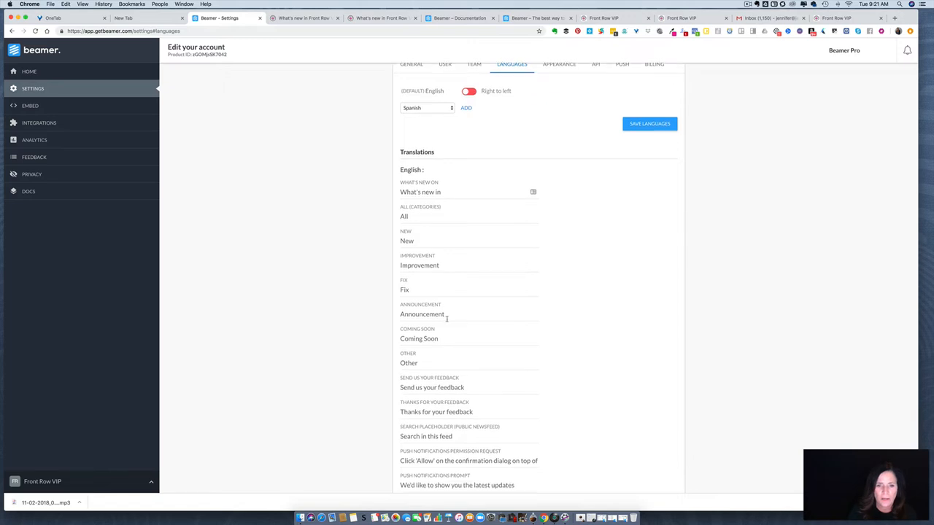
scroll(down, 3)
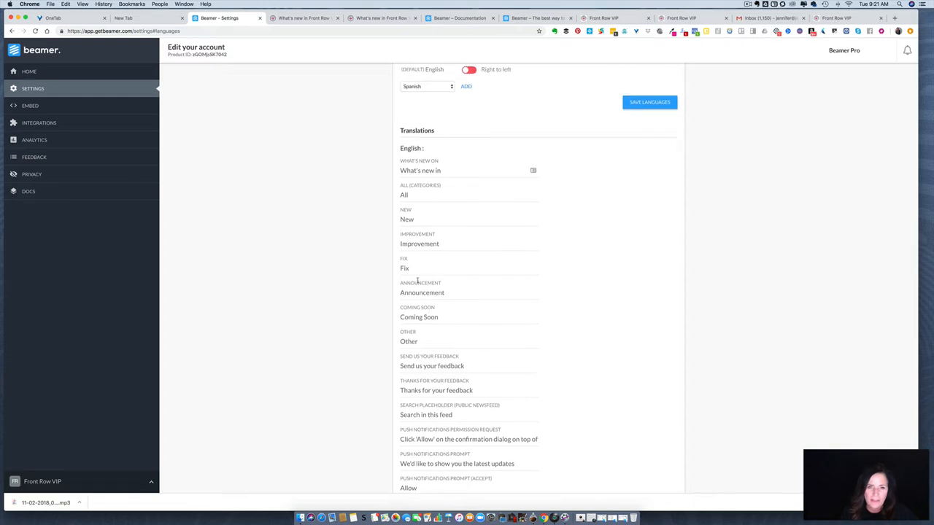
scroll(down, 3)
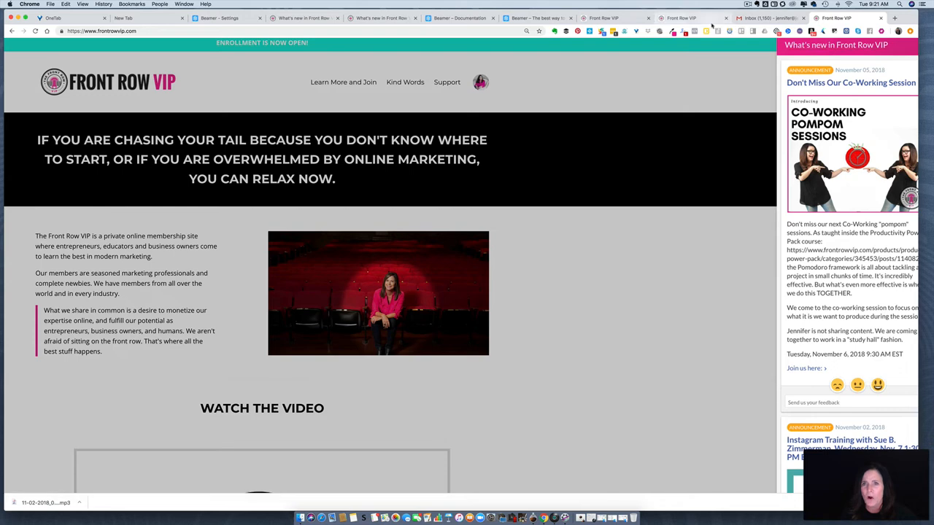
- Glance at the developer documentation, then show the Appearance settings with the widget preview and colours
click(459, 18)
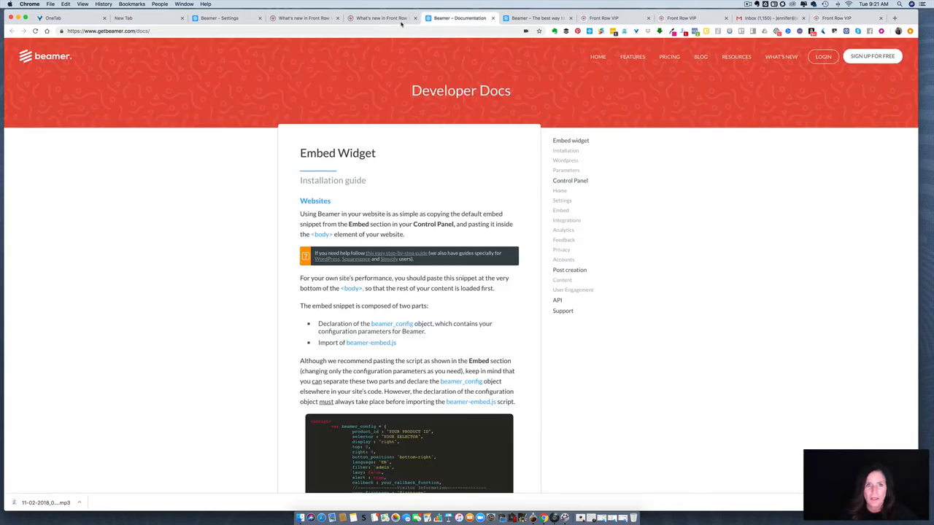
click(219, 17)
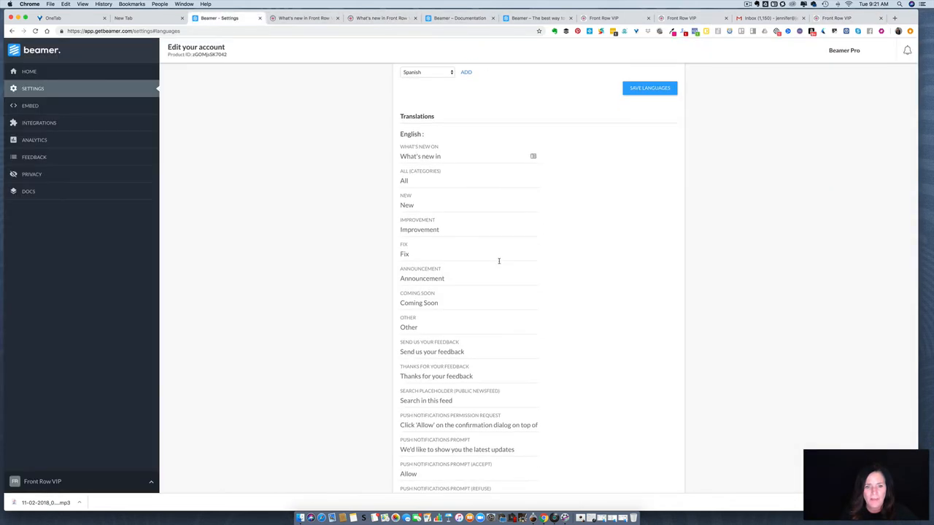
scroll(down, 3)
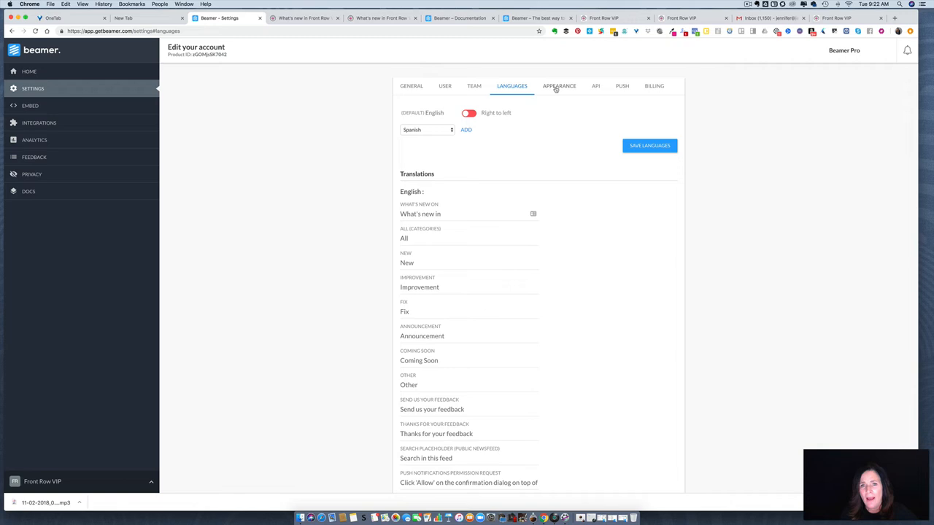
click(558, 86)
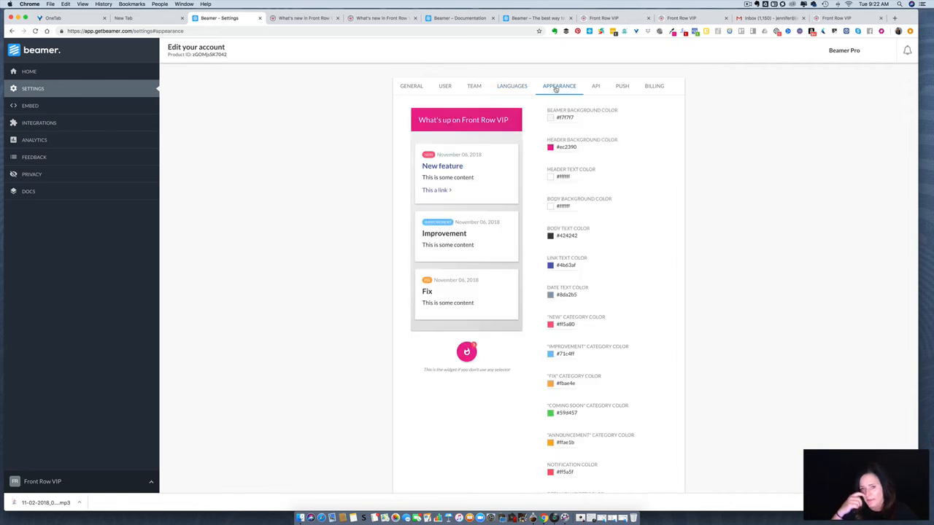
mouse_move(572, 110)
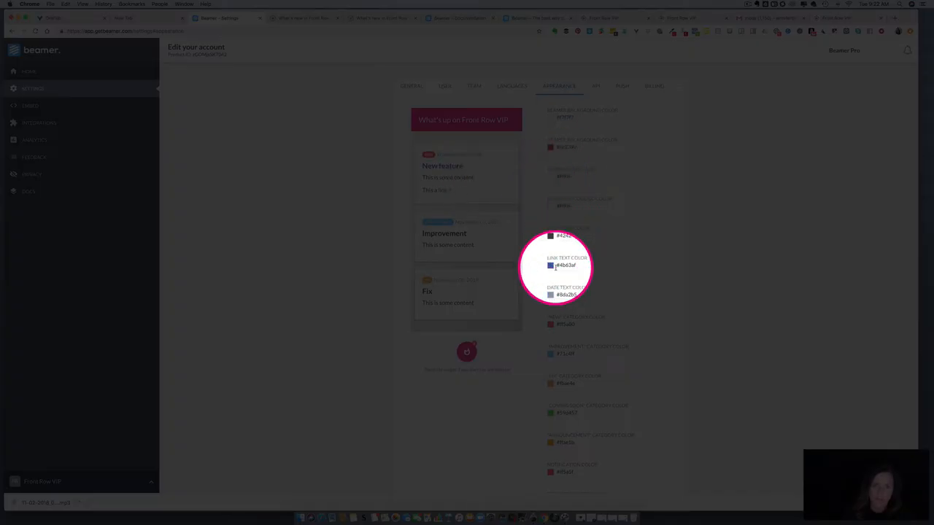
- Browse the Appearance colour options, then show the web push notification settings with prompt options and logo
scroll(down, 3)
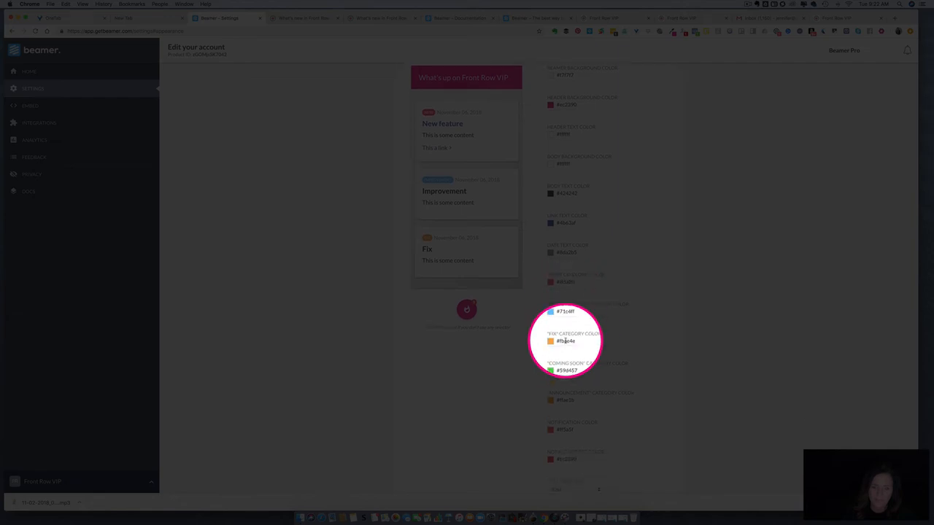
scroll(down, 3)
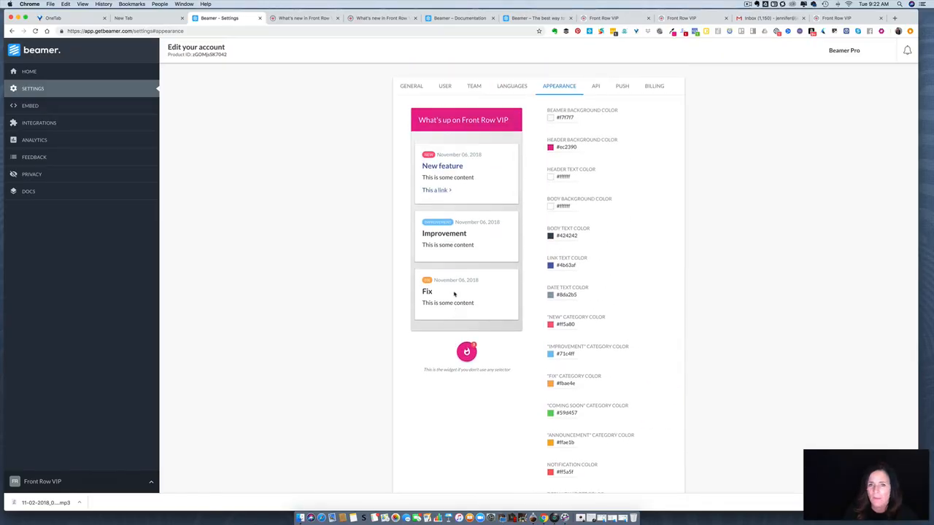
mouse_move(600, 105)
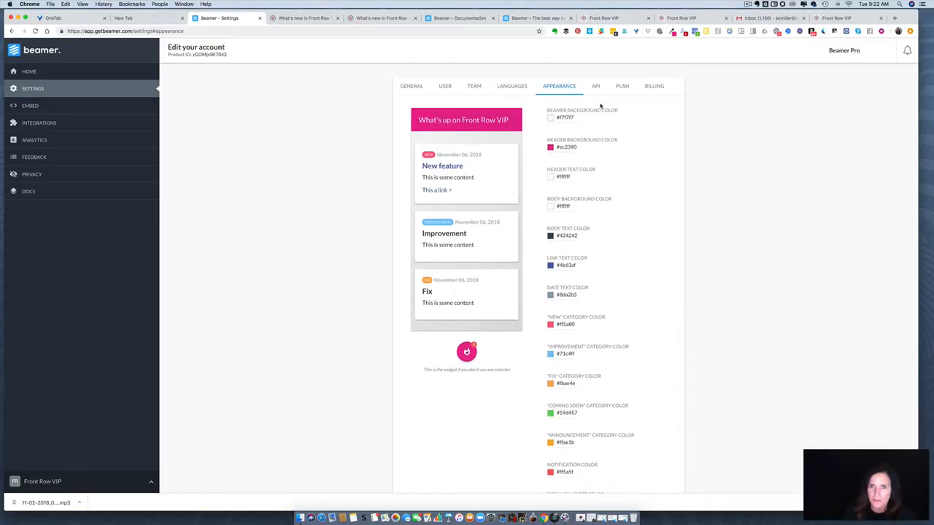
click(621, 86)
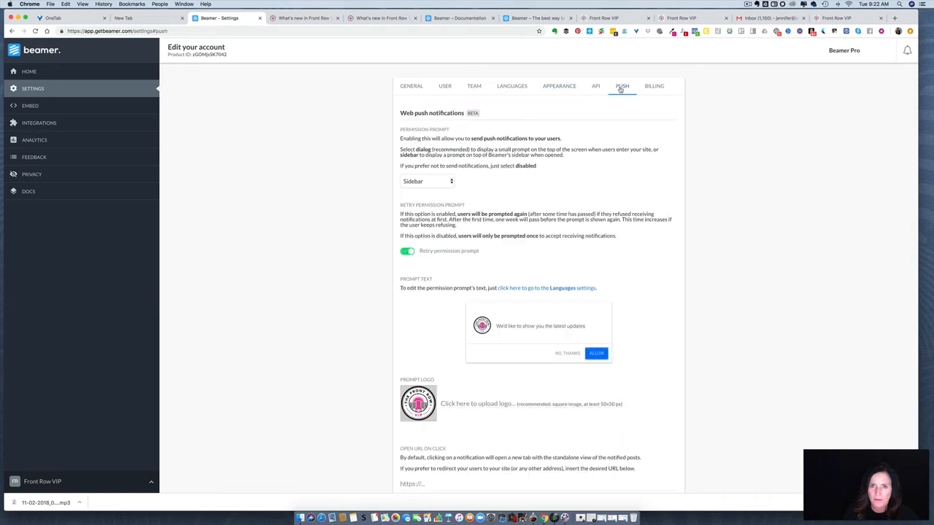
- Scroll through the push notification options, then move on to the account's API keys
scroll(down, 3)
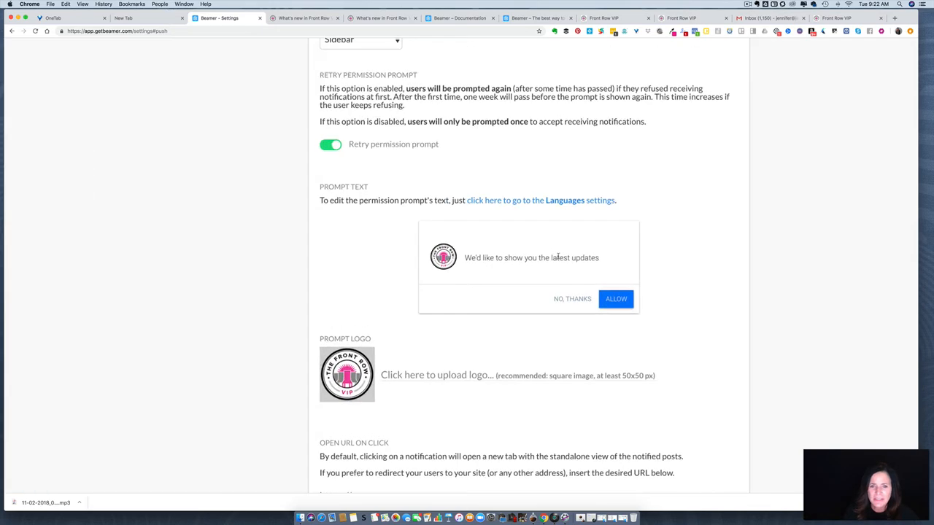
scroll(down, 3)
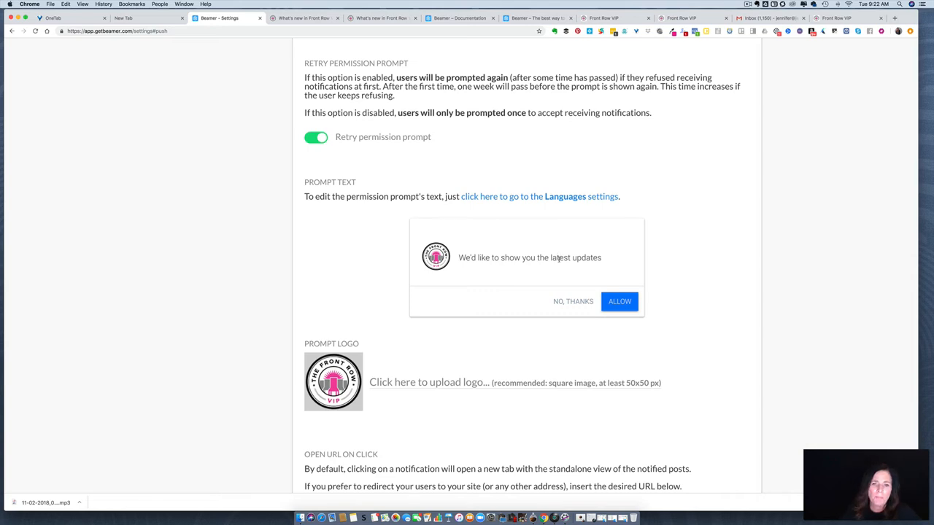
scroll(down, 3)
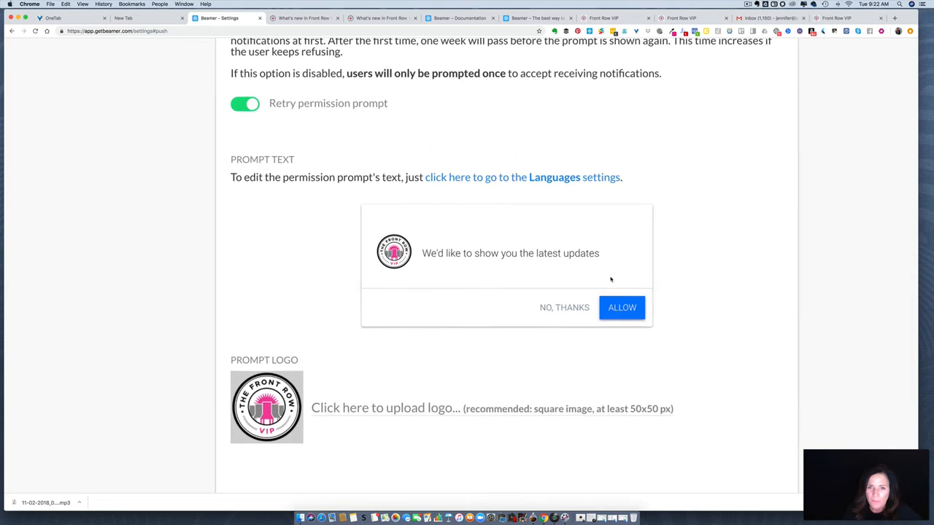
scroll(down, 3)
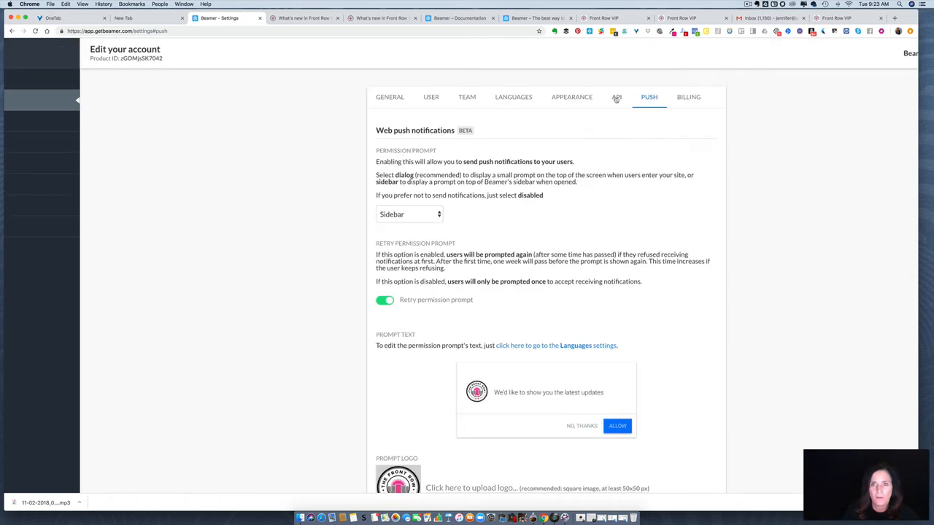
click(615, 97)
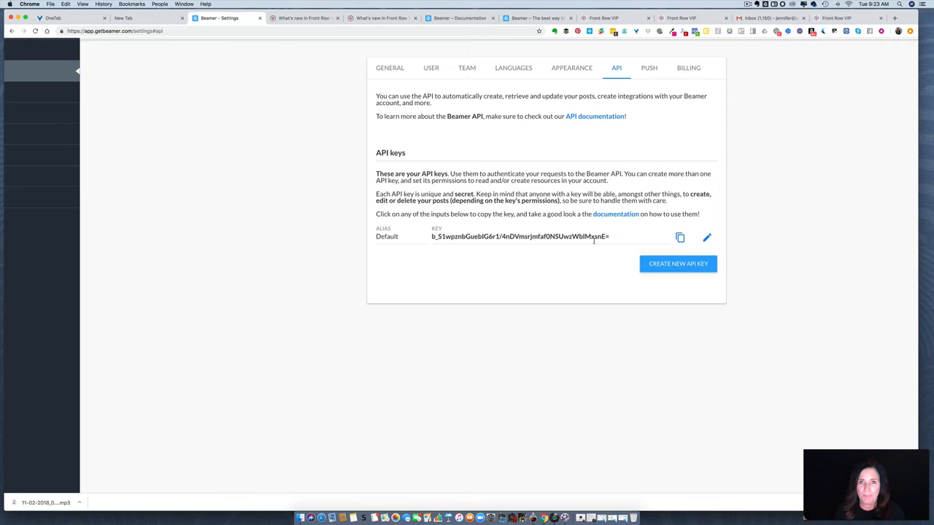
mouse_move(647, 67)
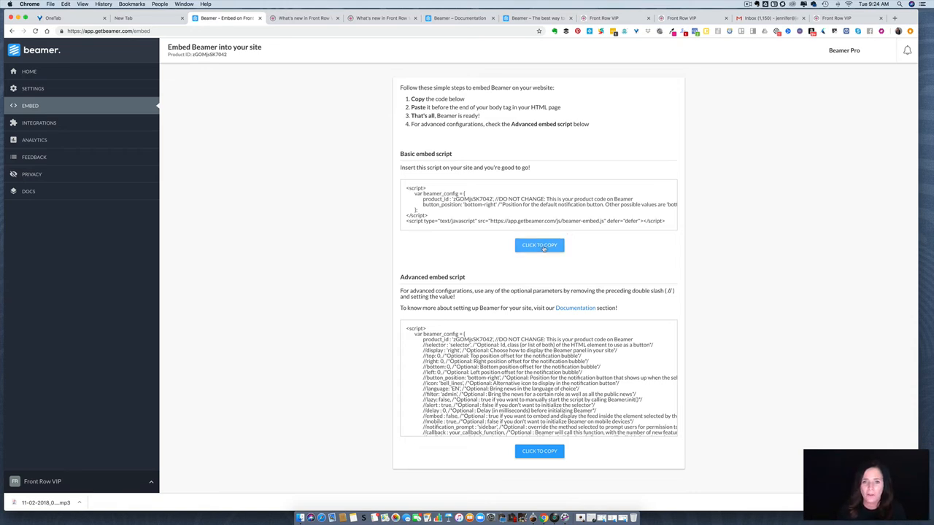
- Copy the basic embed script and head to the integrations with external apps
click(540, 245)
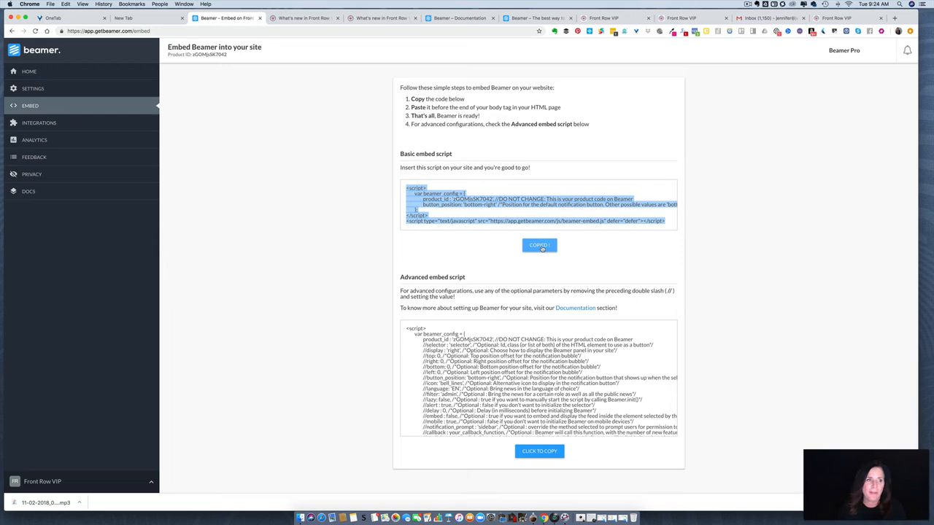
click(39, 123)
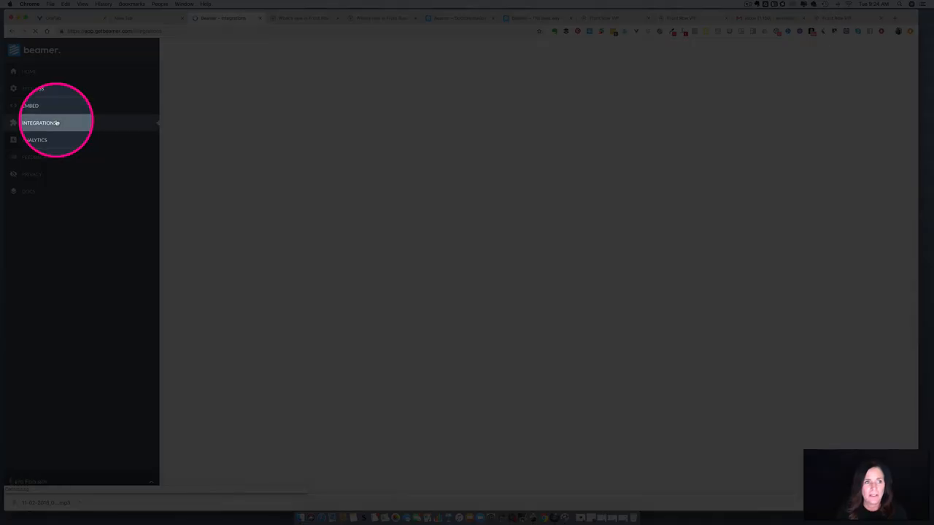
click(44, 122)
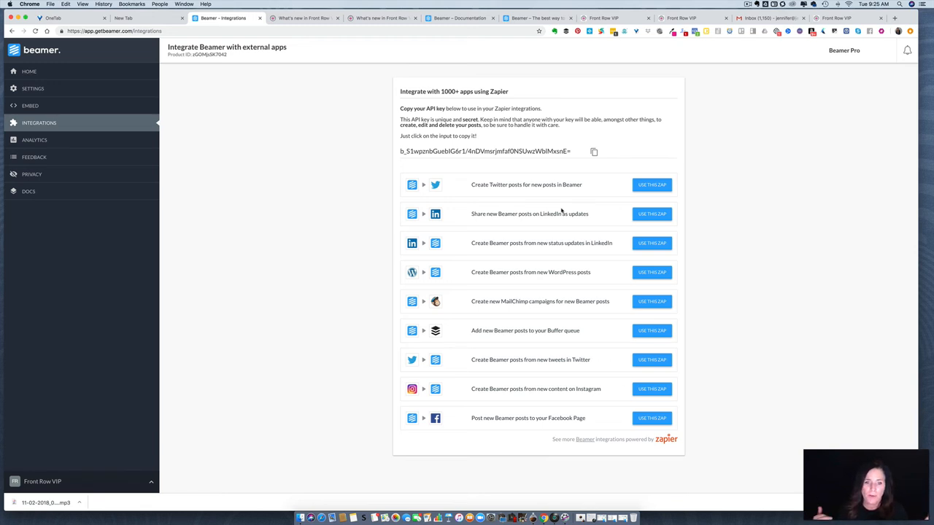
- Leave the Zapier integrations list for the advanced analytics page
click(35, 140)
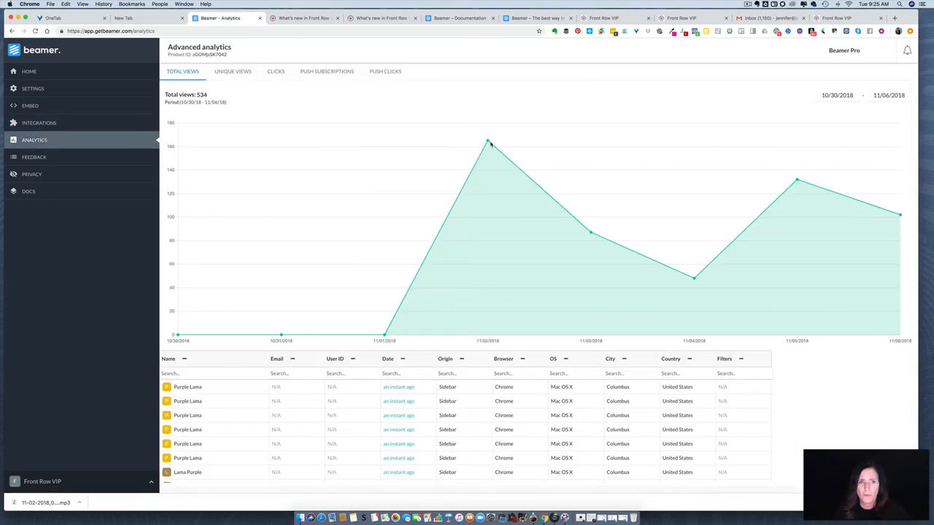
- Scroll the Total Views table and switch the analytics to Unique Views
scroll(down, 3)
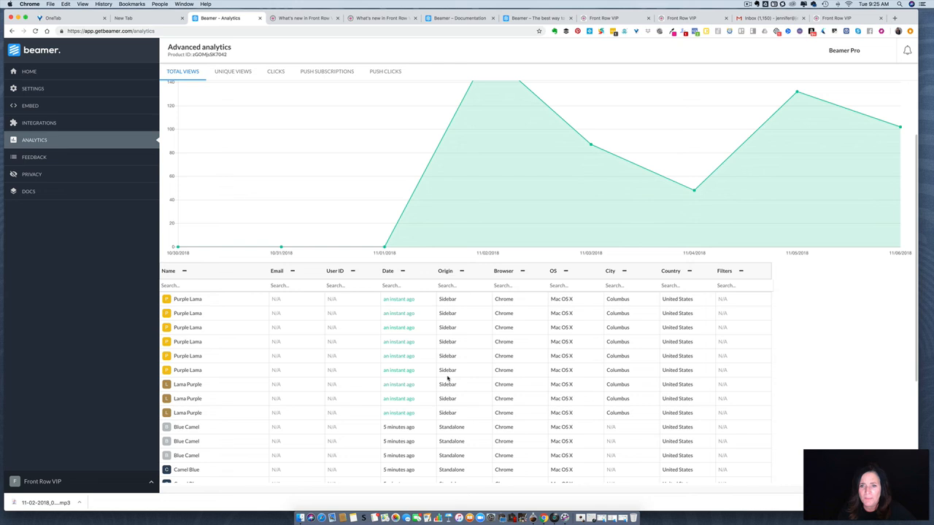
scroll(down, 3)
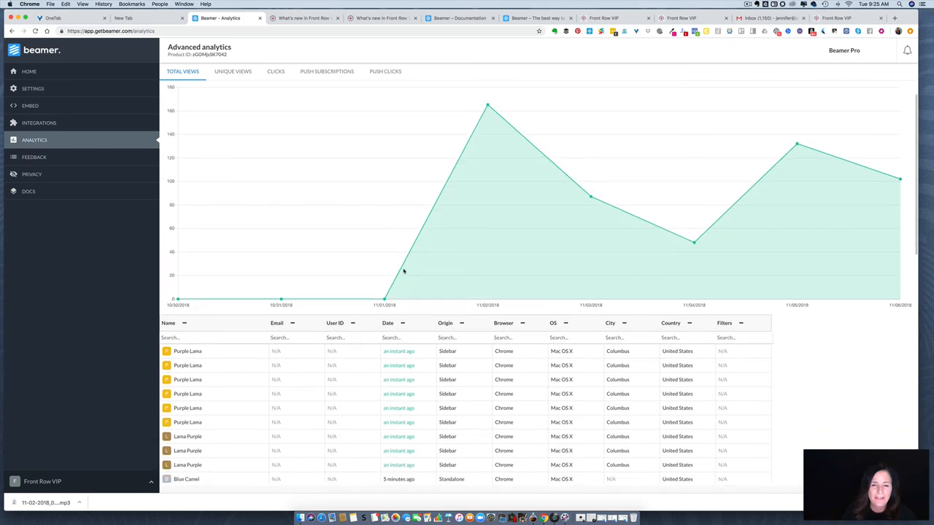
click(234, 72)
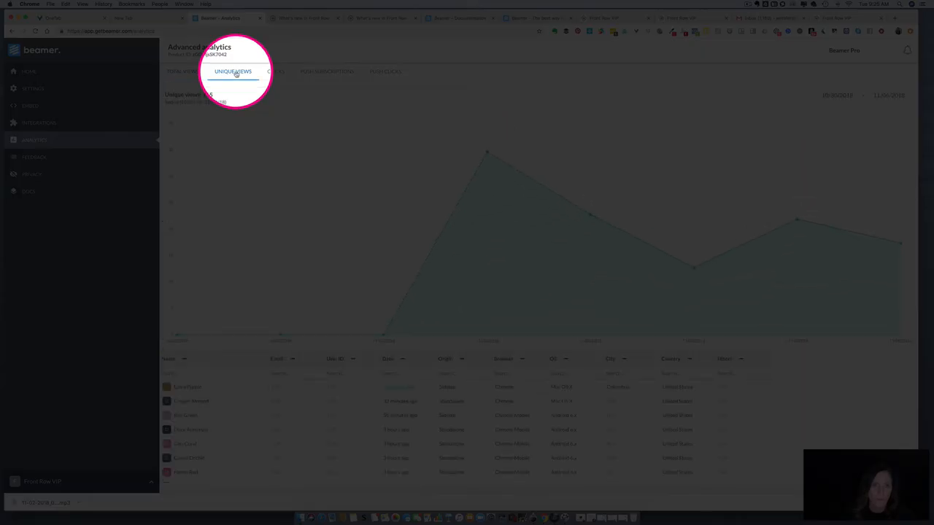
click(233, 71)
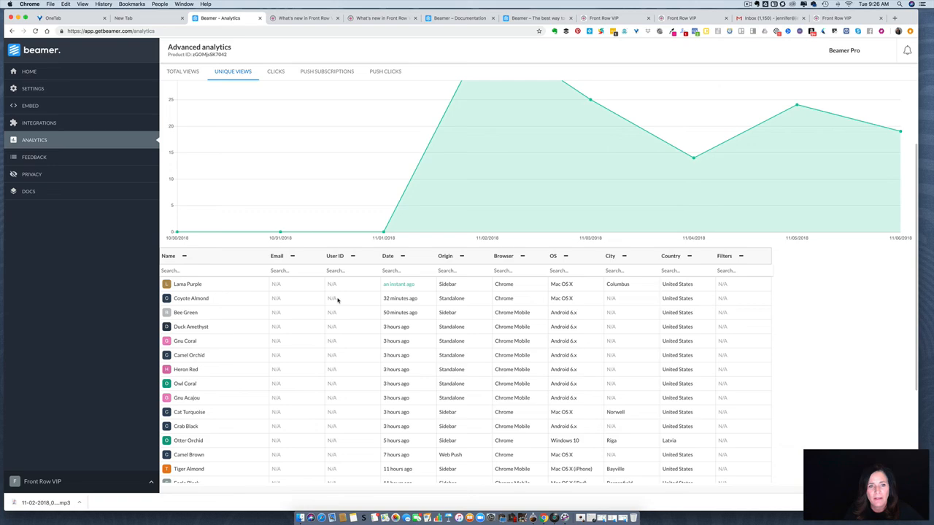
click(670, 255)
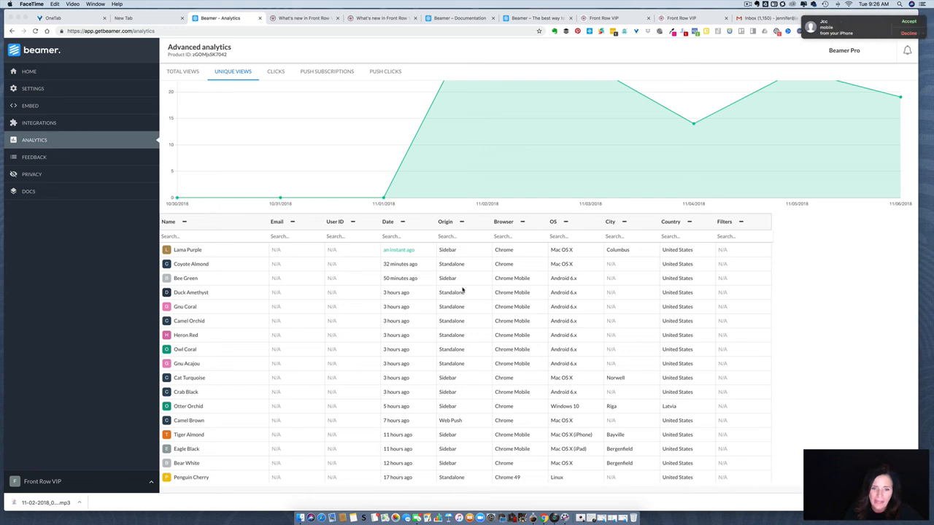
mouse_move(453, 251)
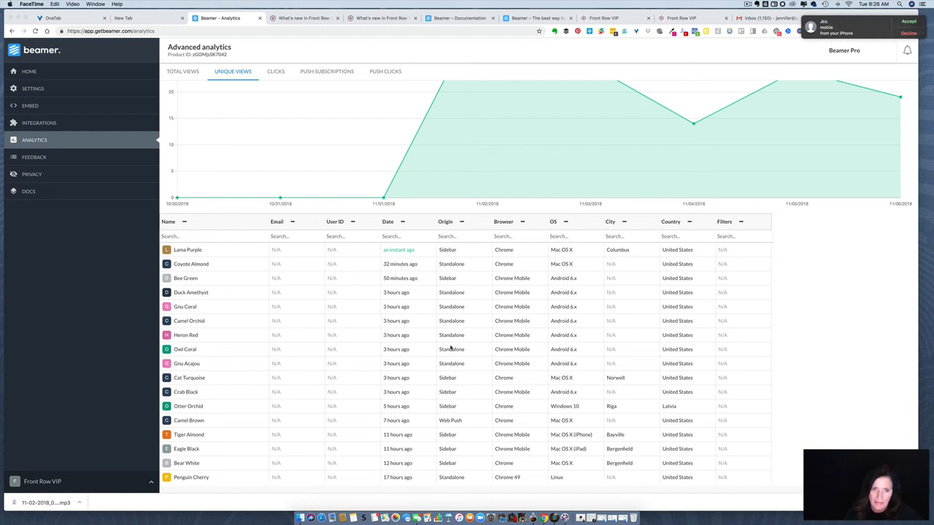
mouse_move(709, 155)
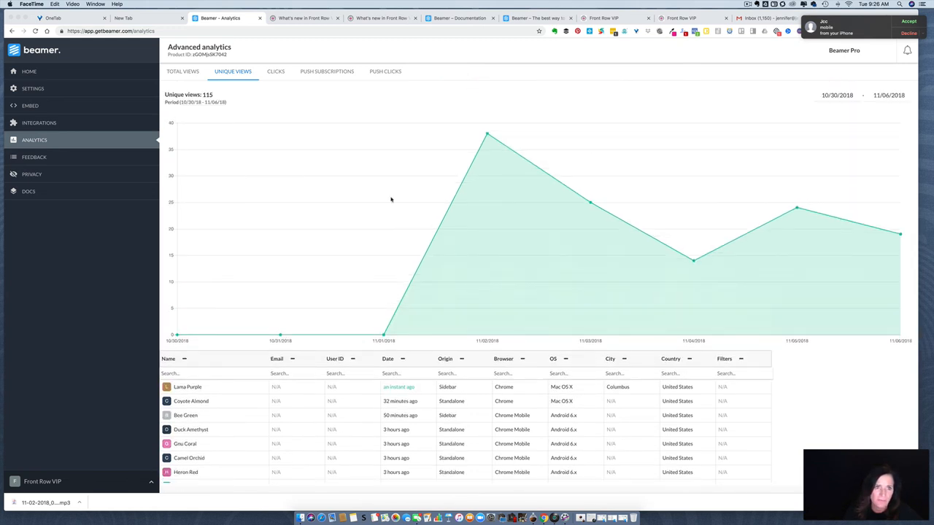
- View the Clicks, Push Subscriptions and Push Clicks analytics in turn
click(278, 71)
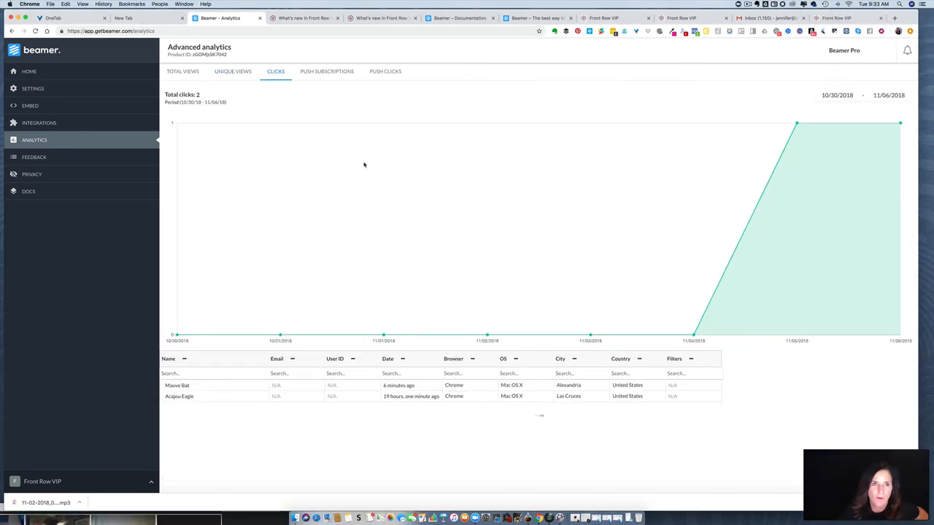
mouse_move(333, 70)
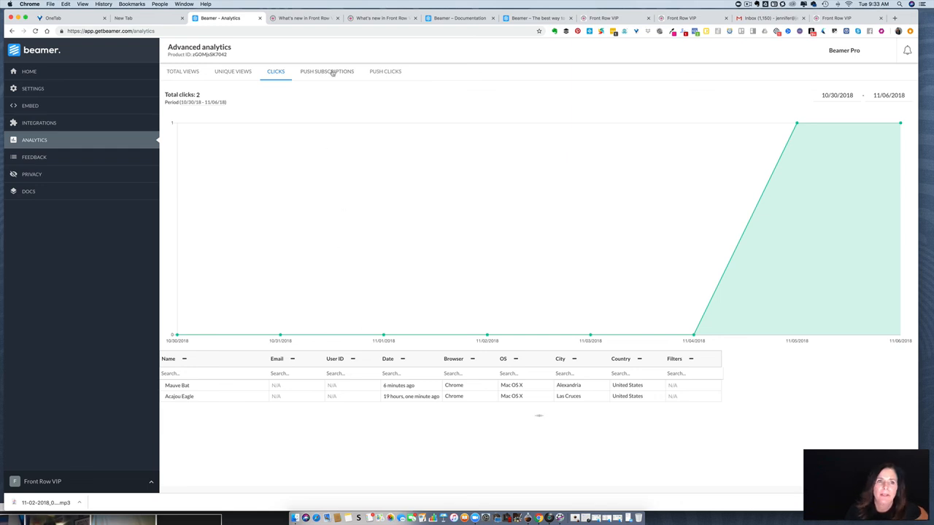
click(328, 70)
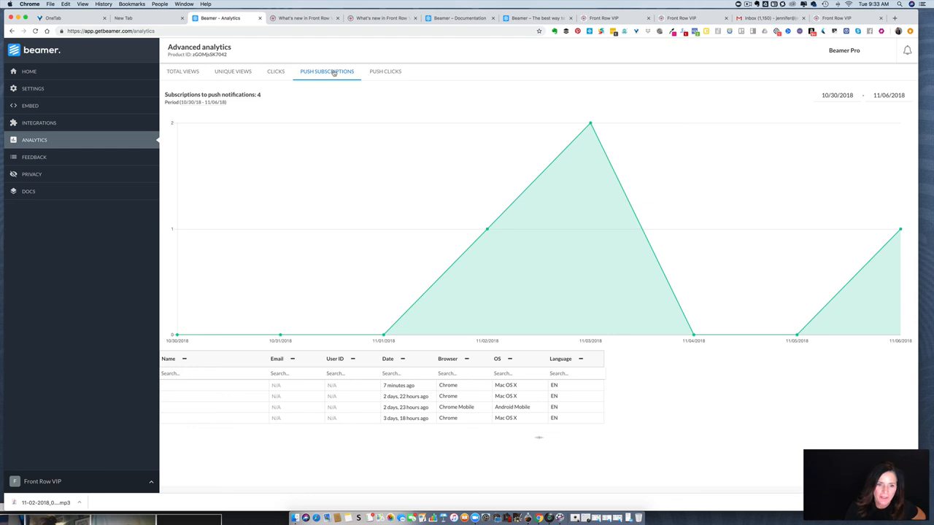
click(385, 71)
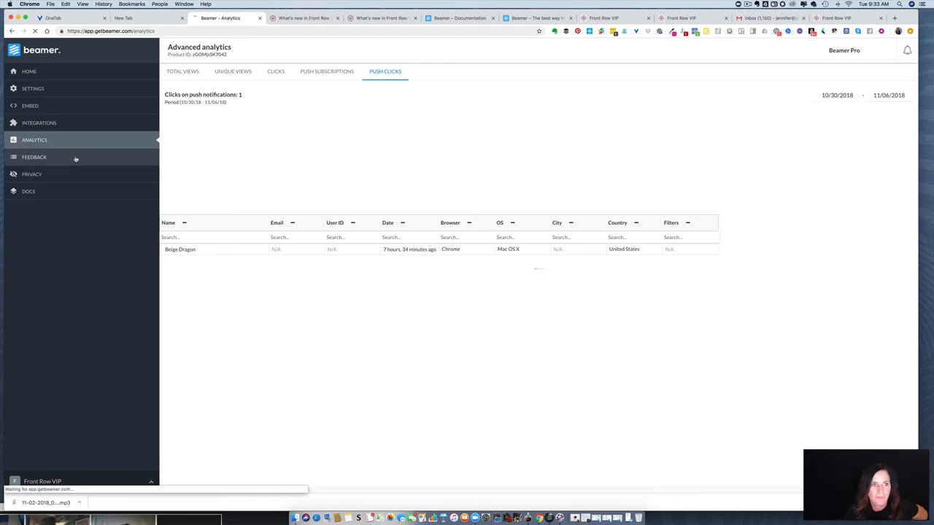
- Visit the developer docs and then the Pricing page comparing Free, Startup and Pro plans
click(35, 157)
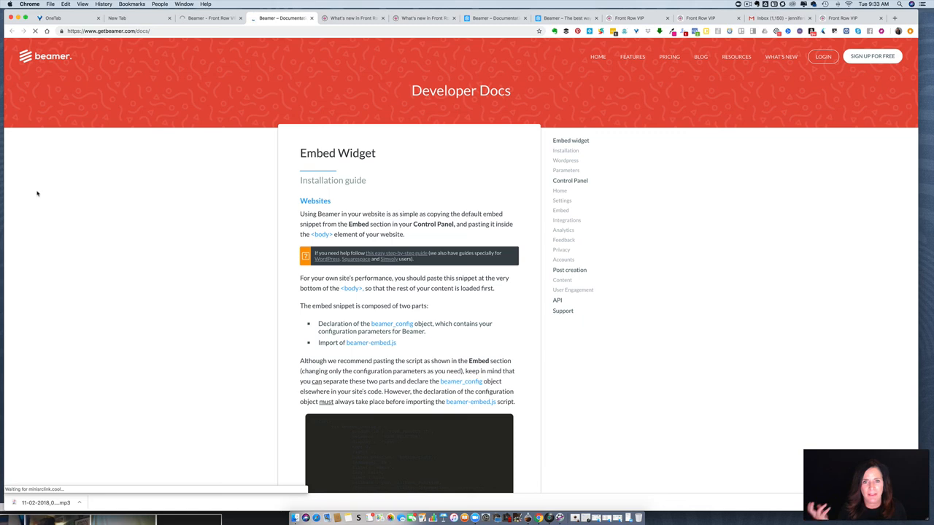
click(668, 55)
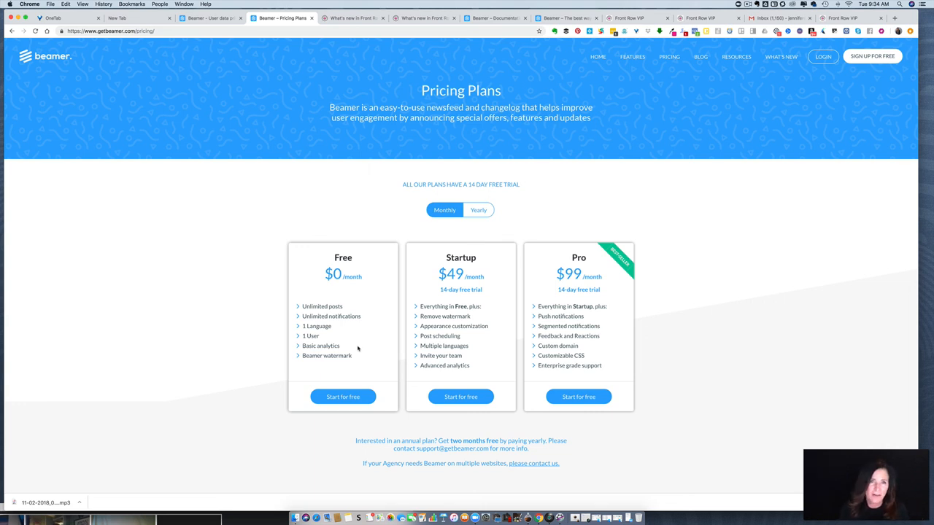
mouse_move(359, 347)
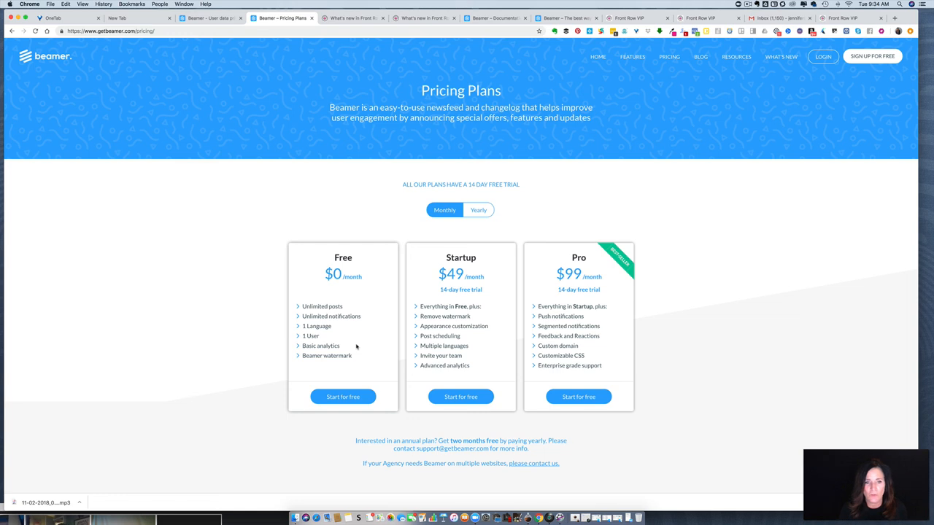